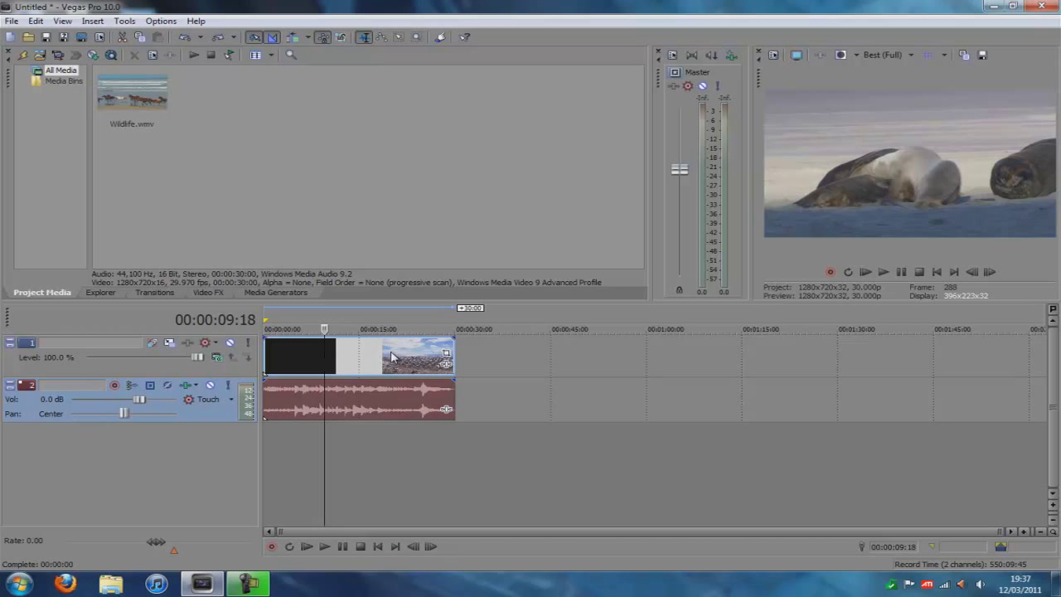
mouse_move(454, 378)
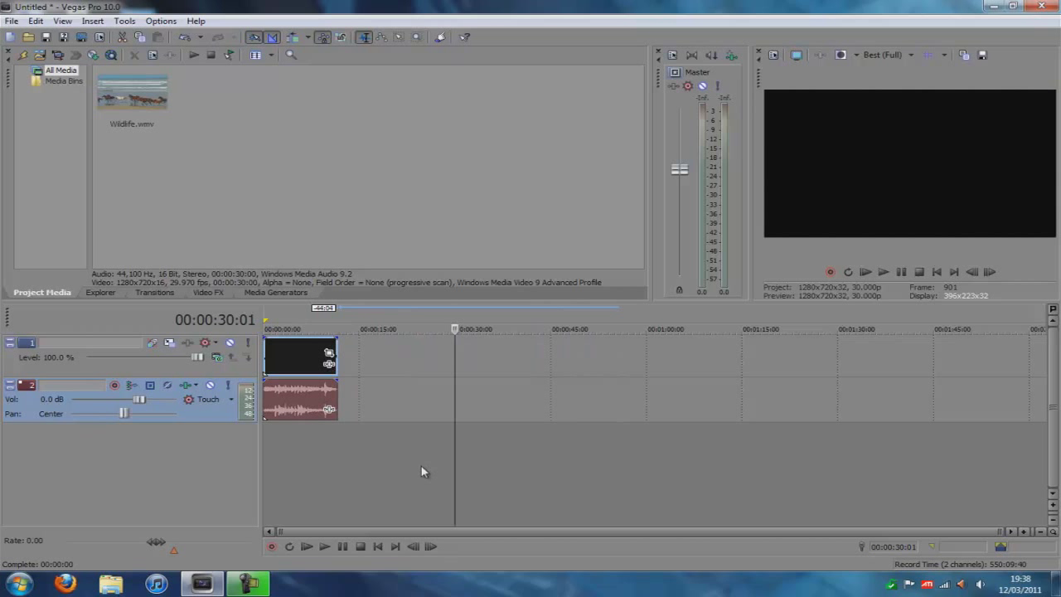
mouse_move(418, 391)
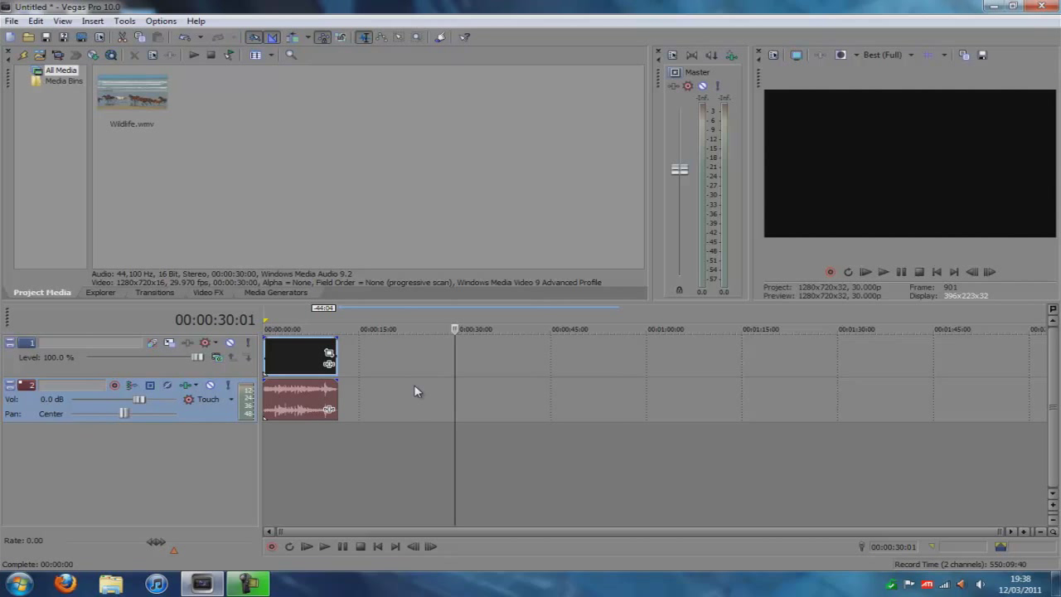